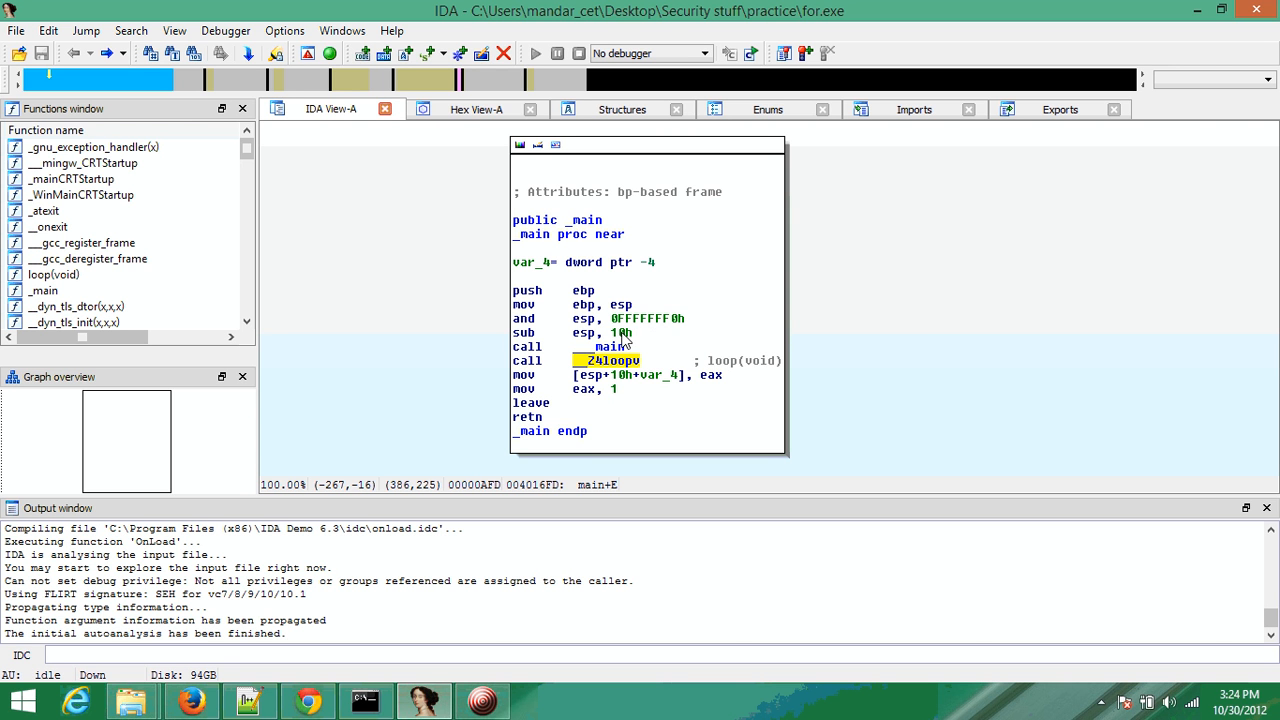
{"action": "mouse_move", "coordinate": [644, 342]}
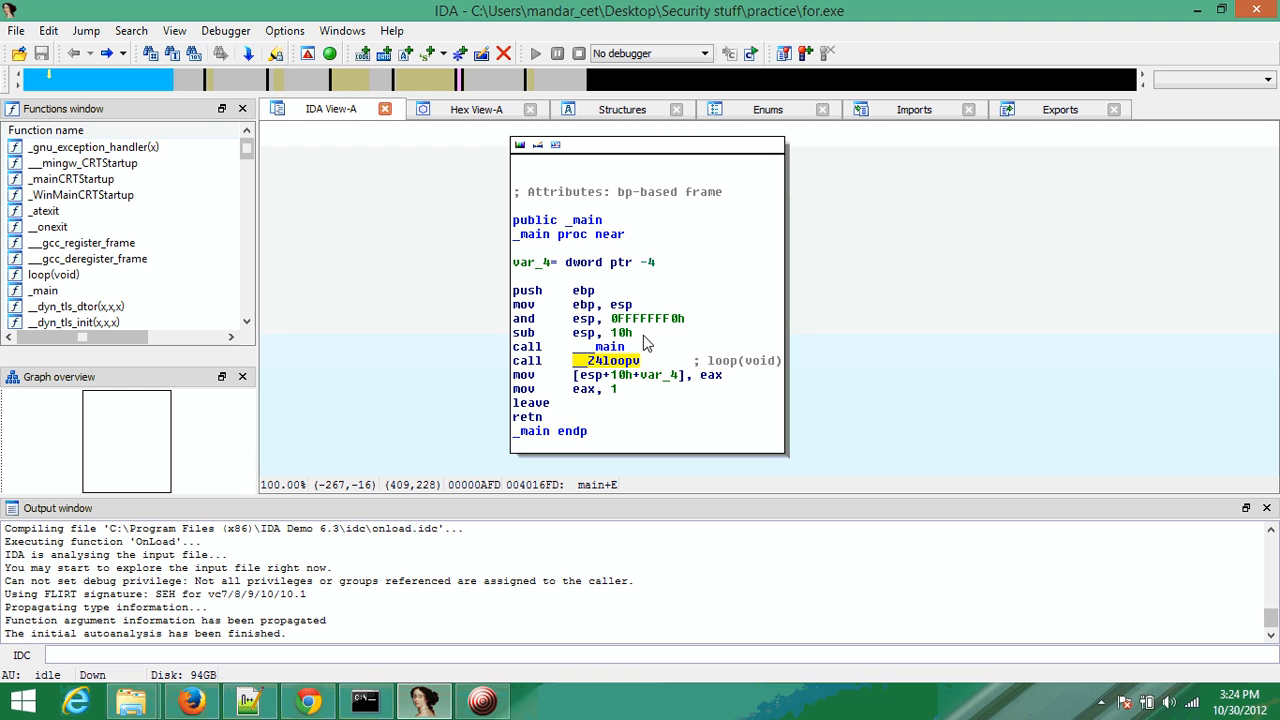
{"action": "mouse_move", "coordinate": [680, 360]}
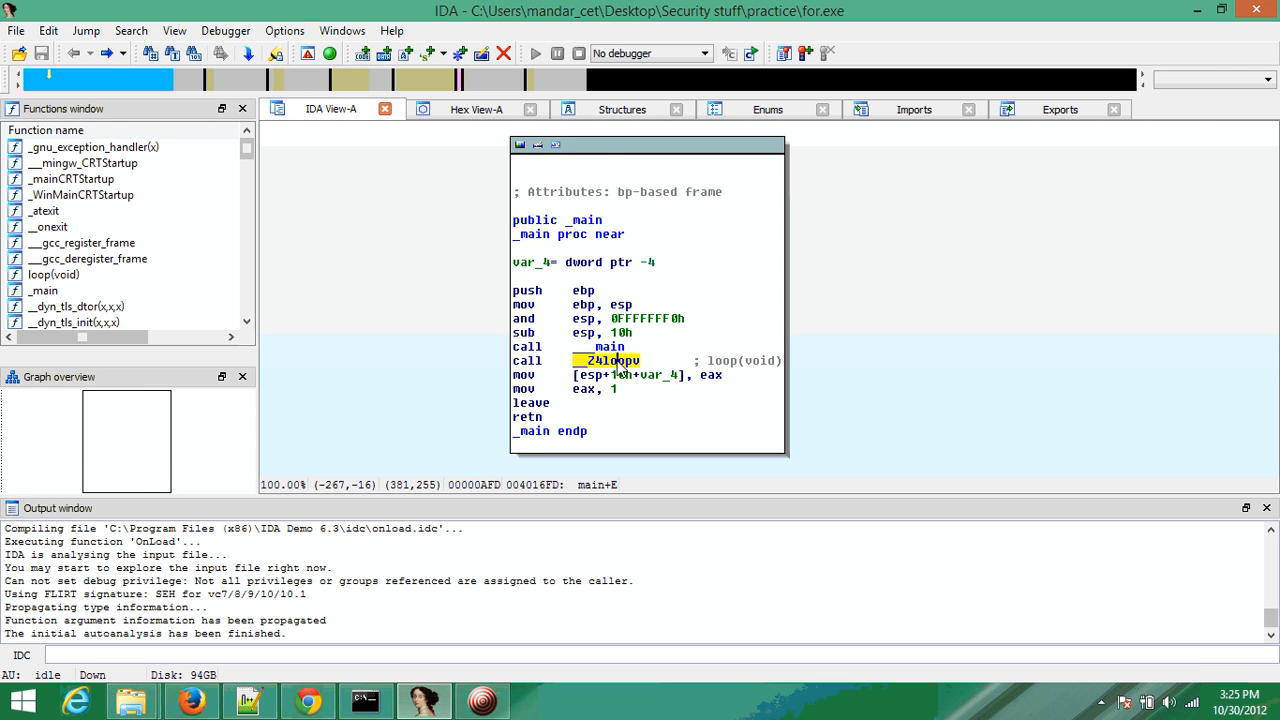
Step: Bring up the representation menu on a hex operand in the loop graph
{"action": "right_click", "coordinate": [610, 360]}
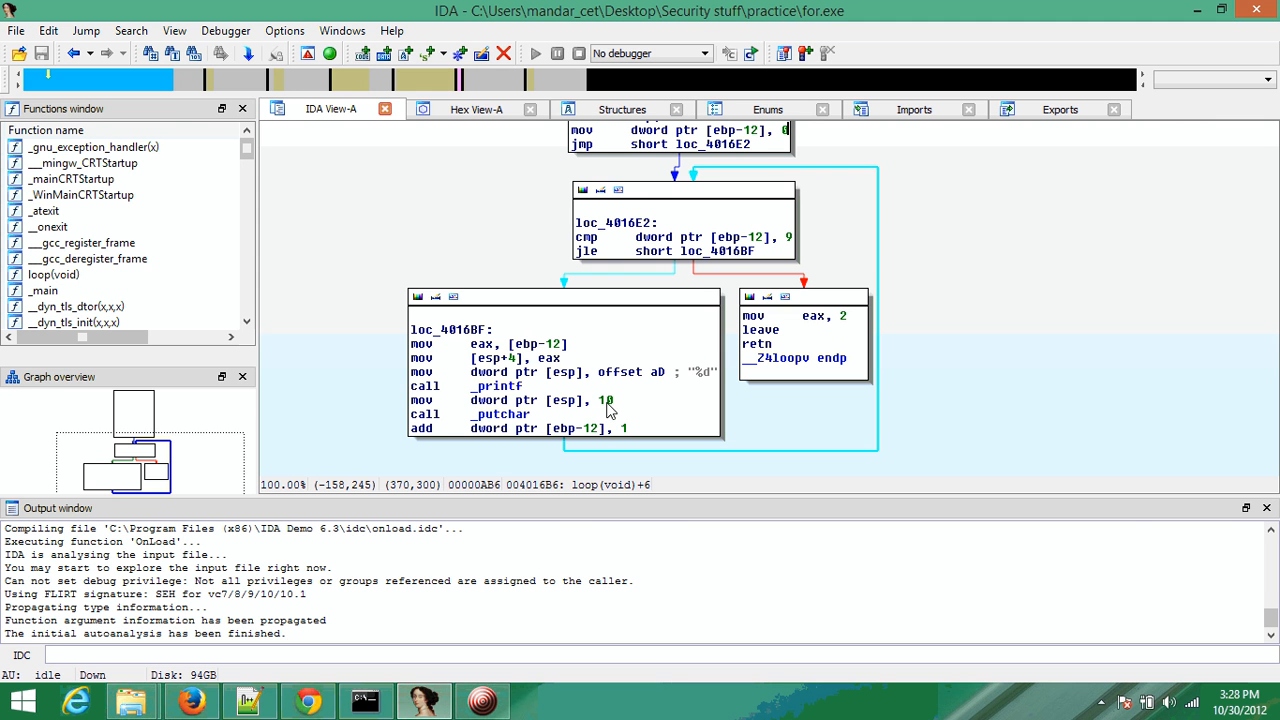
Step: Select the operand 10 in mov dword ptr [esp], 10 to switch it back to 0Ah
{"action": "left_click", "coordinate": [500, 414]}
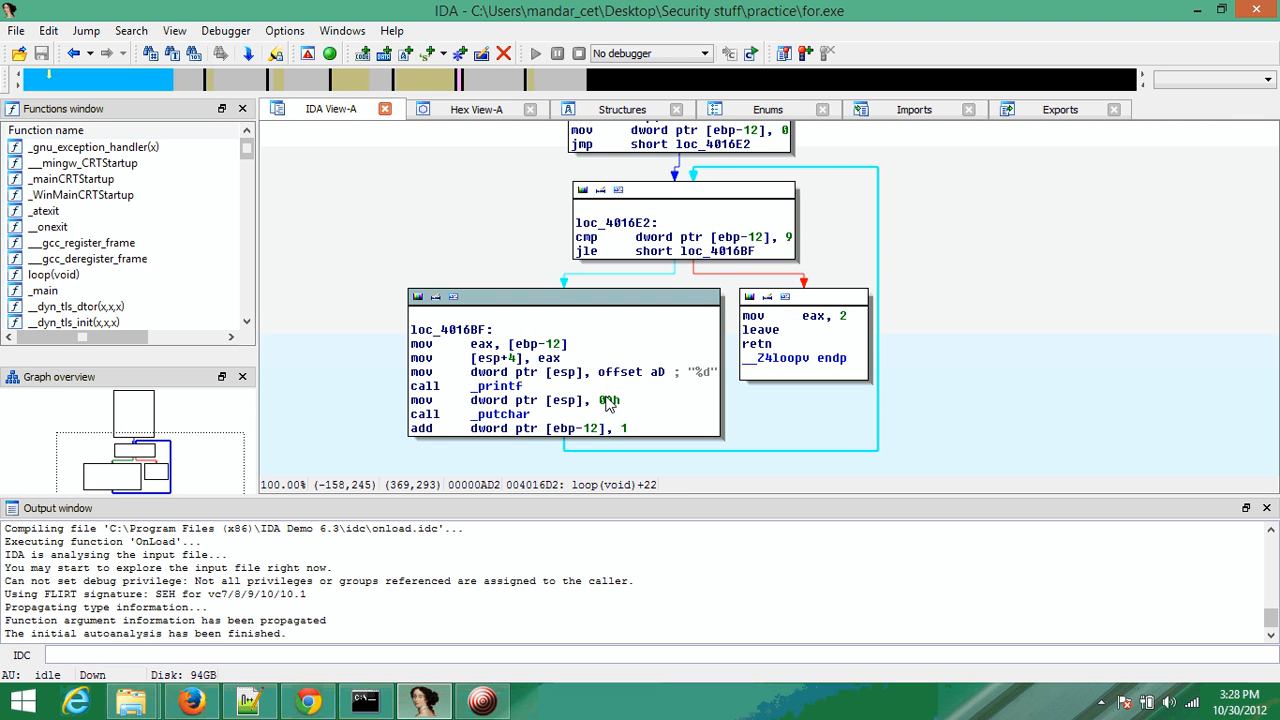
{"action": "mouse_move", "coordinate": [628, 434]}
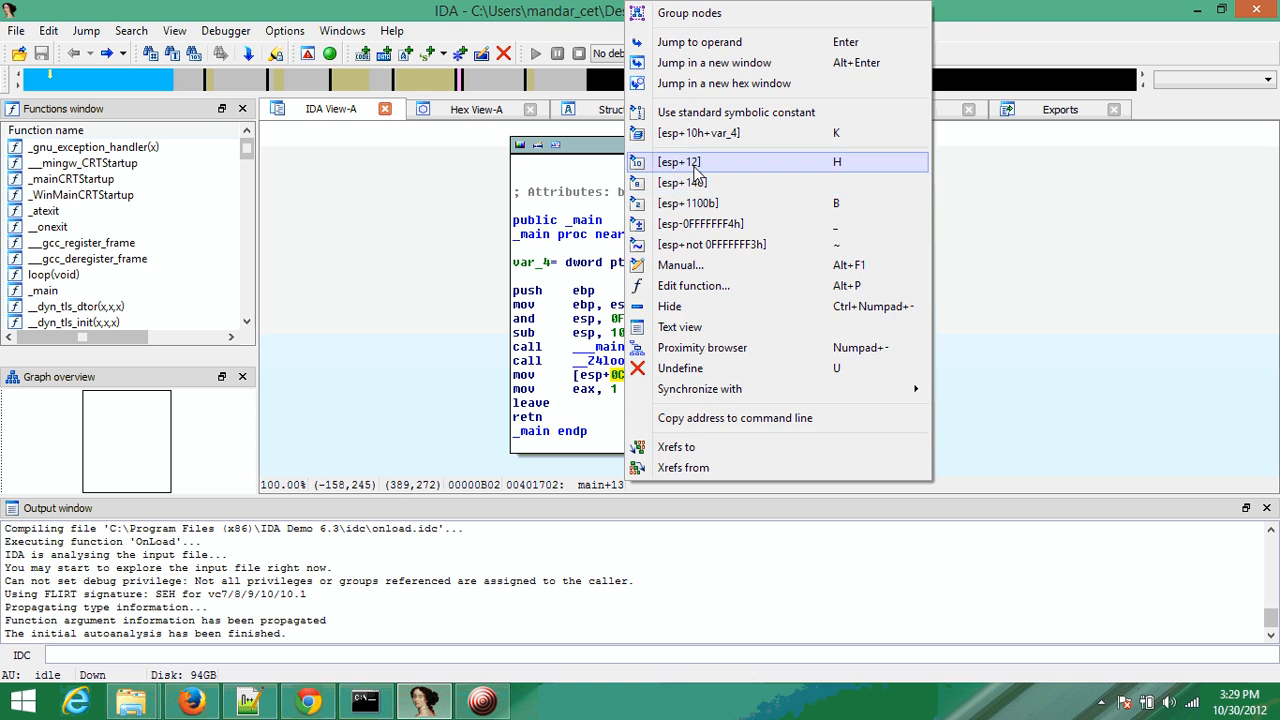
Step: Show main's [esp+0Ch] stack offset as decimal [esp+12]
{"action": "left_click", "coordinate": [680, 328]}
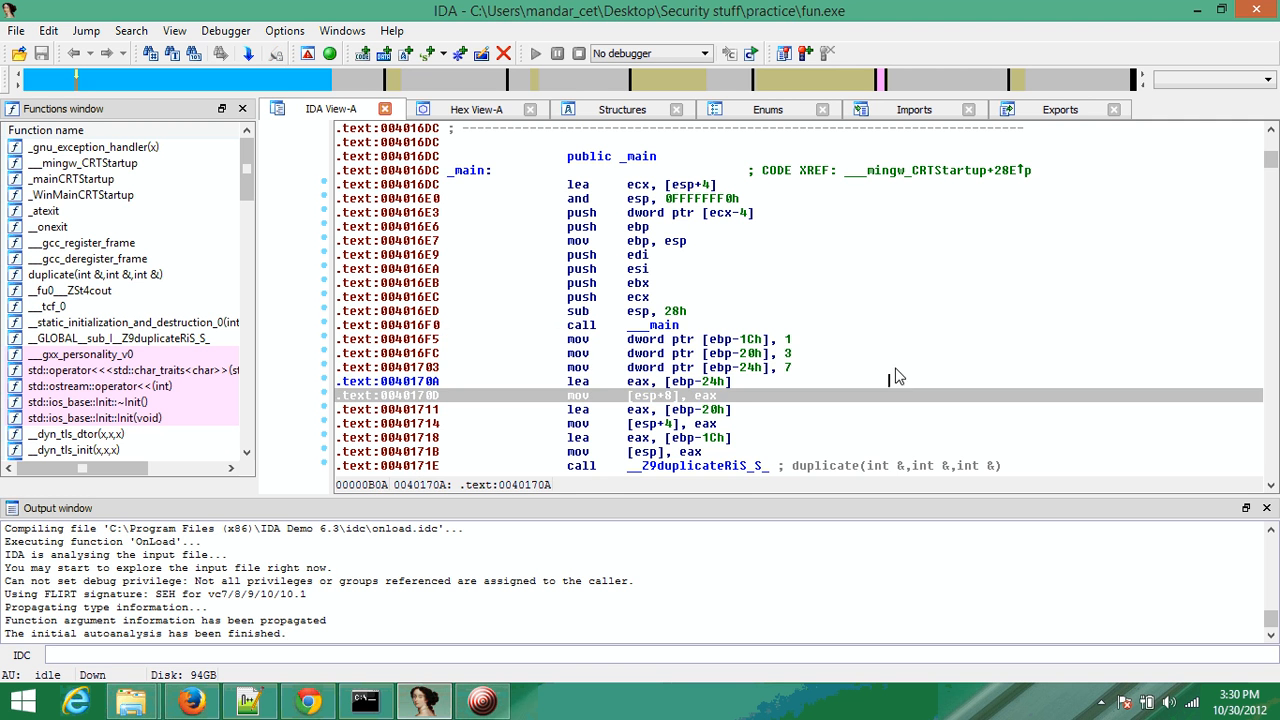
Step: Scroll main's flat listing down to its call to duplicate(int &, int &, int &)
{"action": "scroll", "scroll_direction": "down", "scroll_amount": 3}
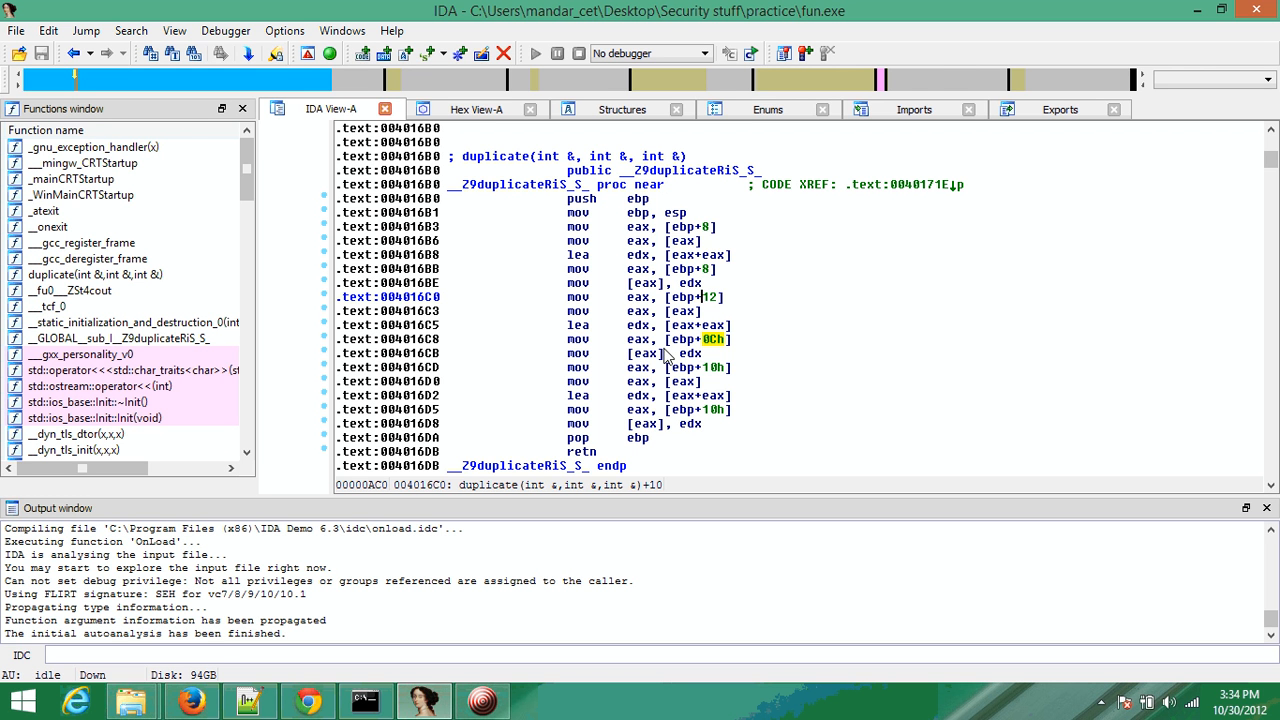
Step: Select the next [ebp+0Ch] operand in duplicate() to show it as ebp+12
{"action": "left_click", "coordinate": [710, 368]}
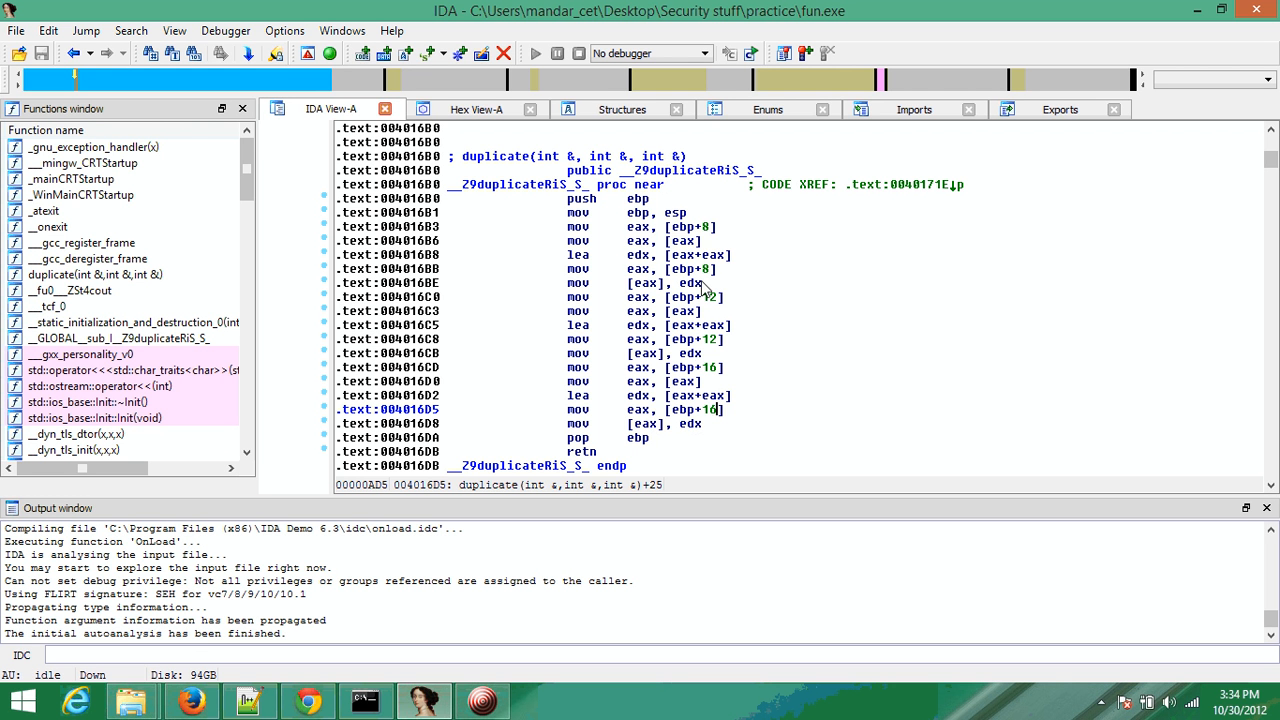
{"action": "mouse_move", "coordinate": [744, 244]}
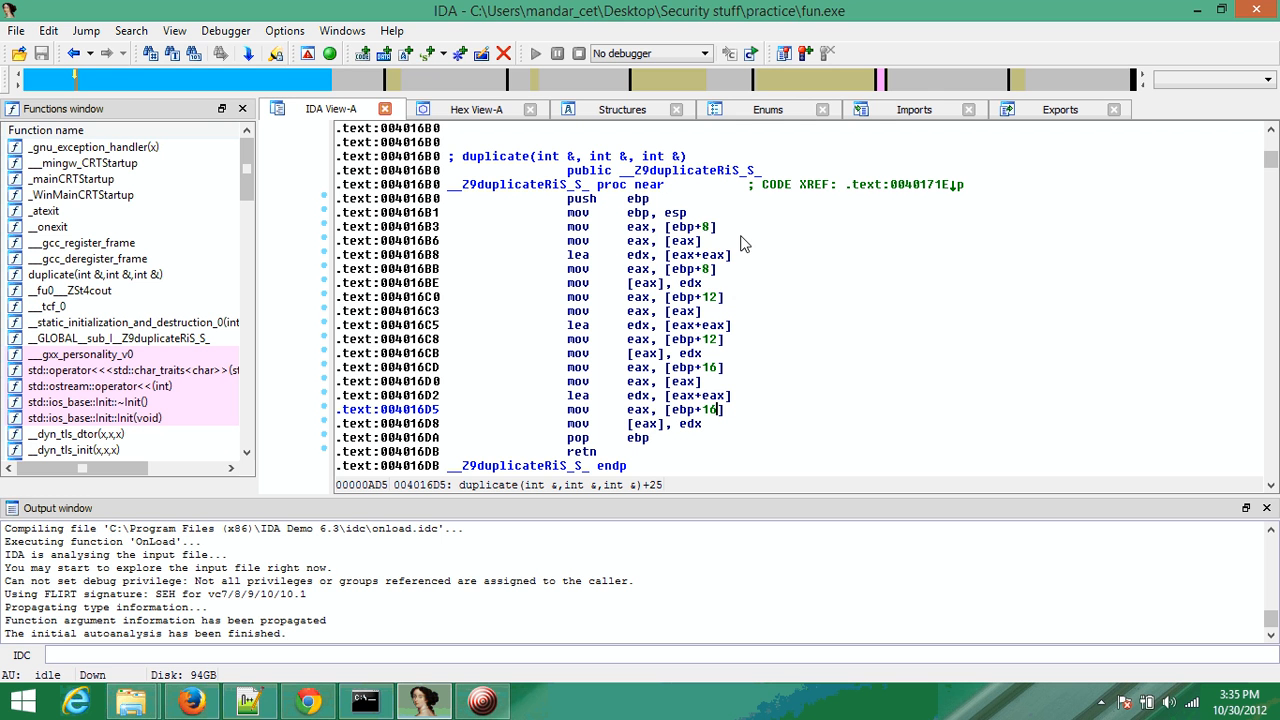